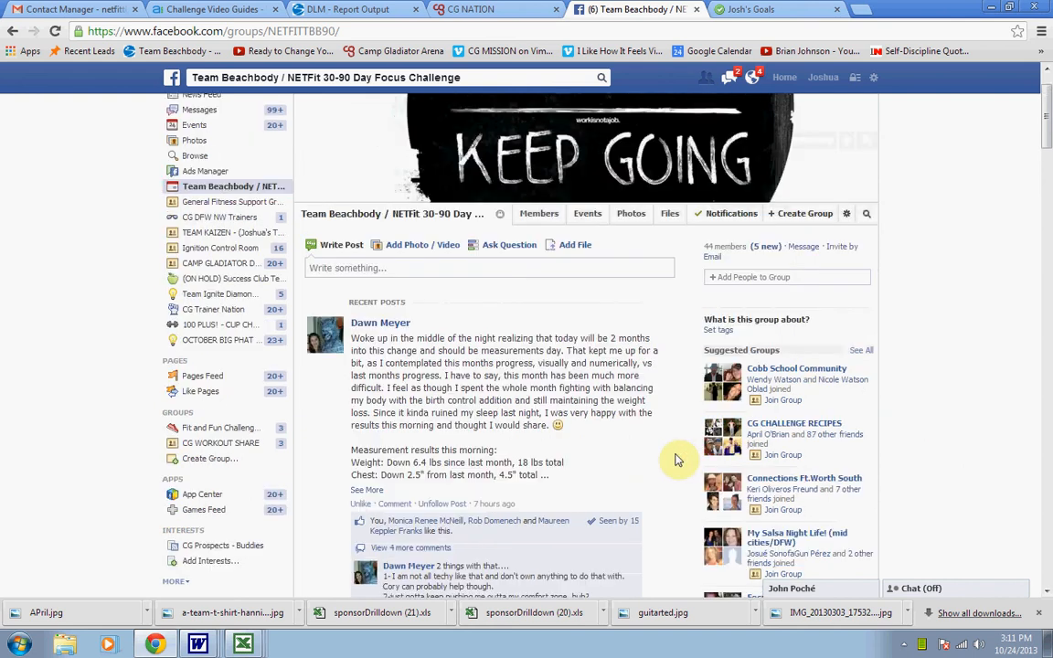
{"action": "scroll", "scroll_direction": "down", "scroll_amount": 3}
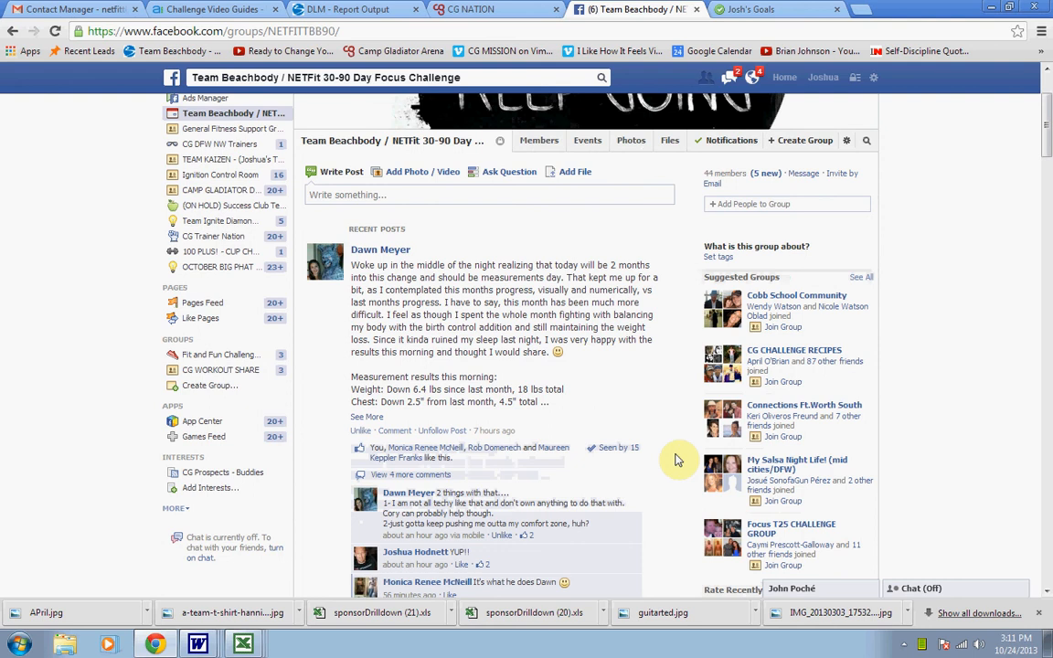
{"action": "scroll", "scroll_direction": "down", "scroll_amount": 3}
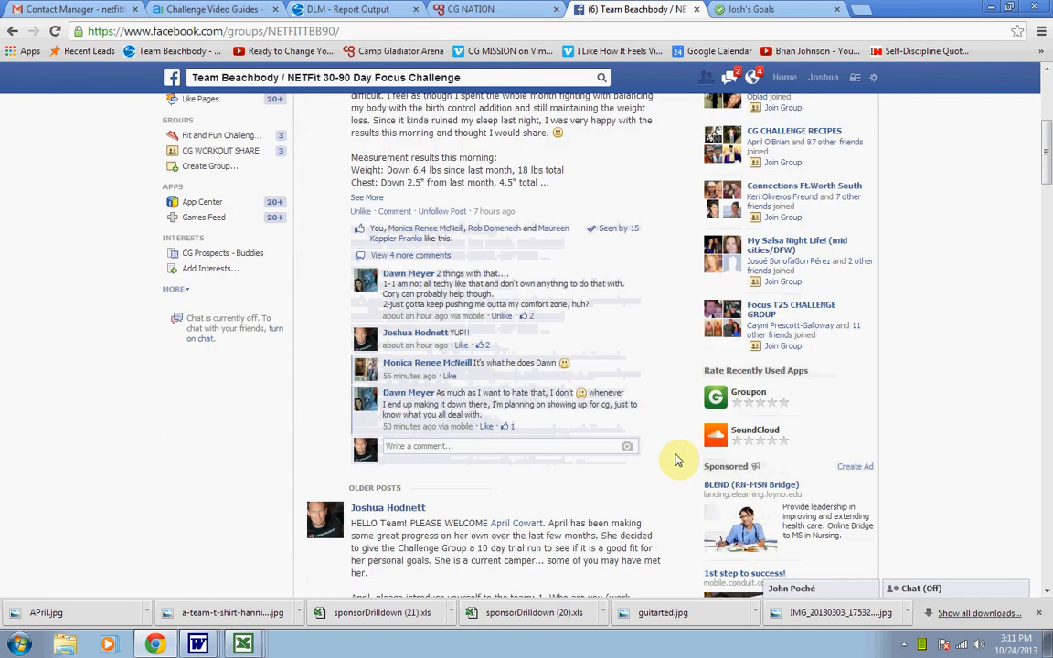
{"action": "scroll", "scroll_direction": "down", "scroll_amount": 3}
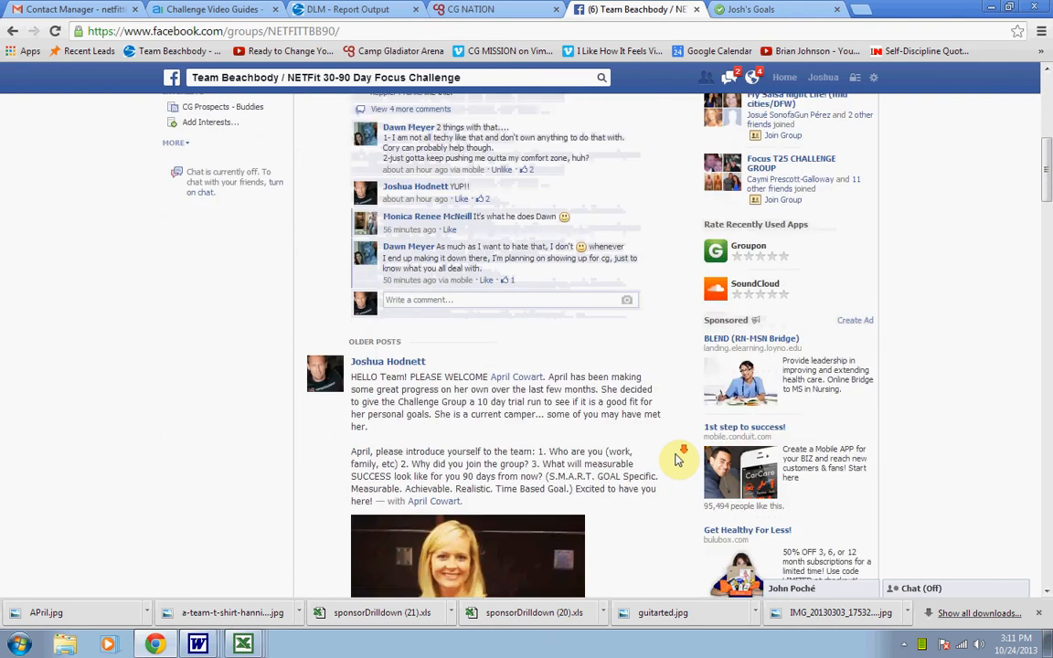
{"action": "scroll", "scroll_direction": "down", "scroll_amount": 3}
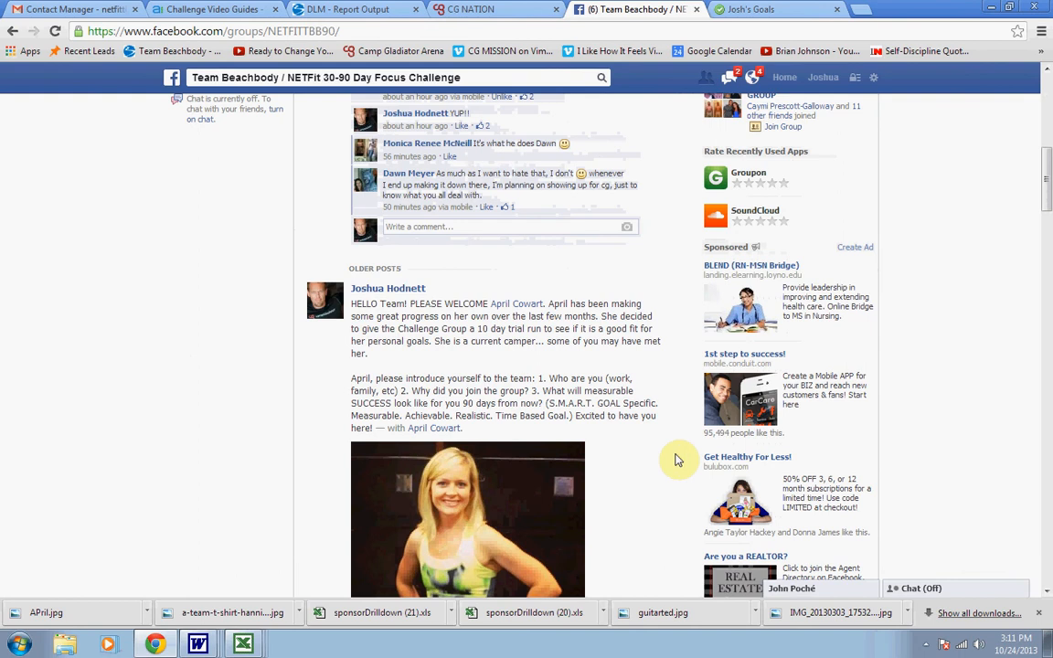
{"action": "scroll", "scroll_direction": "down", "scroll_amount": 3}
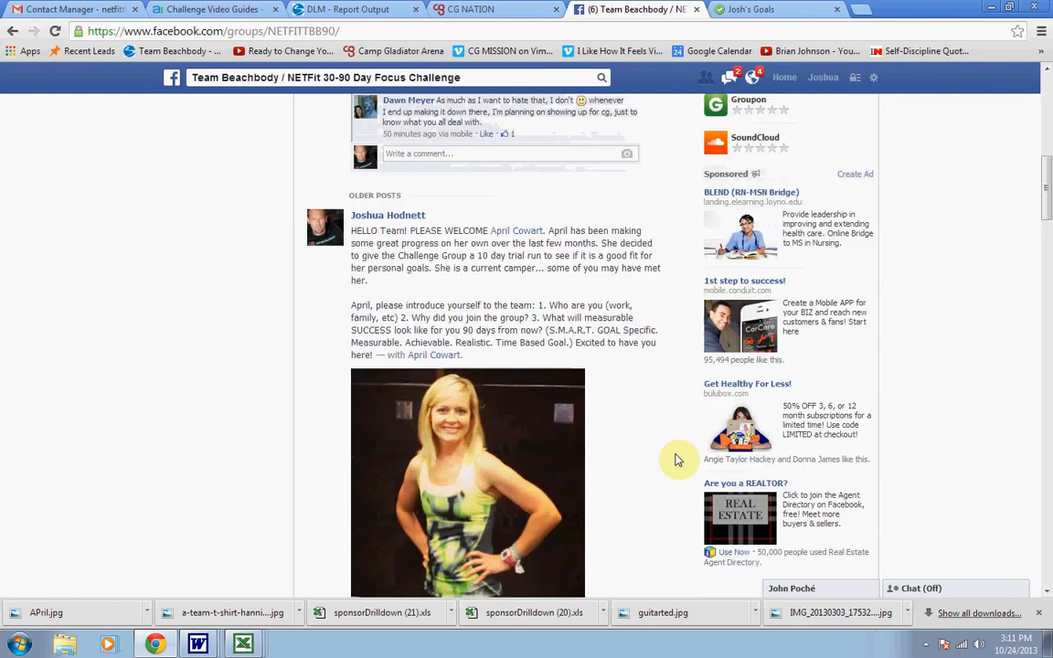
{"action": "scroll", "scroll_direction": "down", "scroll_amount": 3}
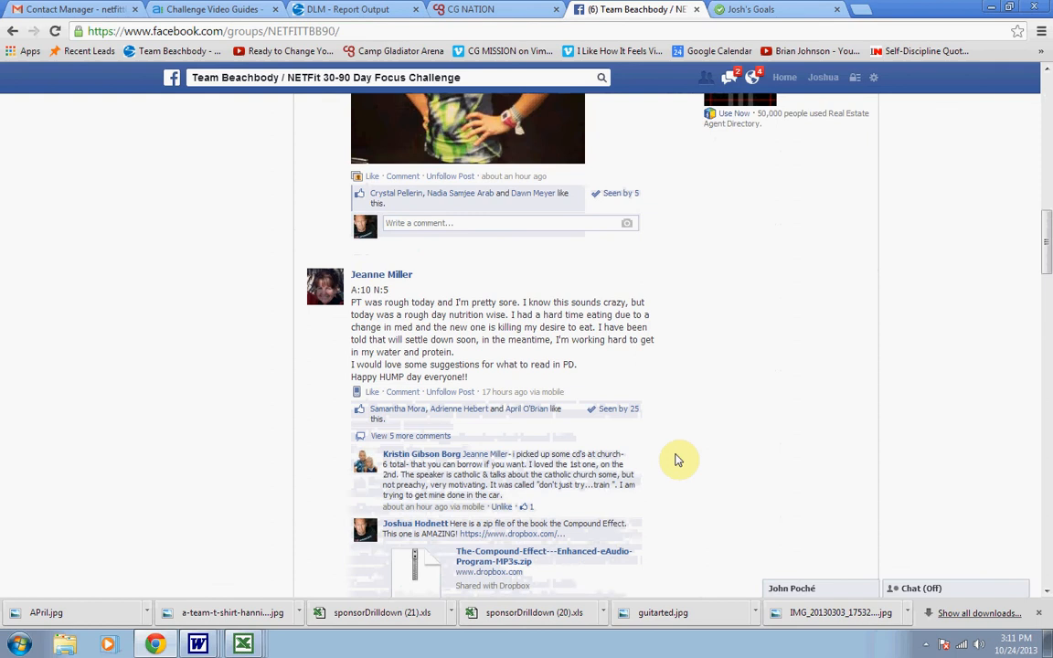
{"action": "scroll", "scroll_direction": "down", "scroll_amount": 3}
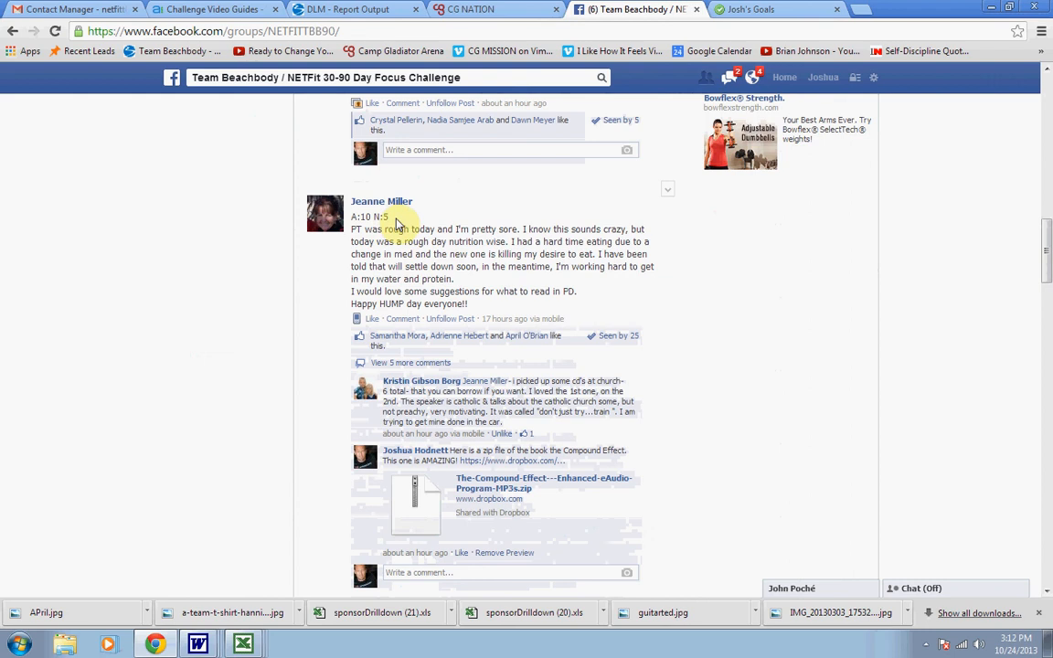
{"action": "scroll", "scroll_direction": "down", "scroll_amount": 3}
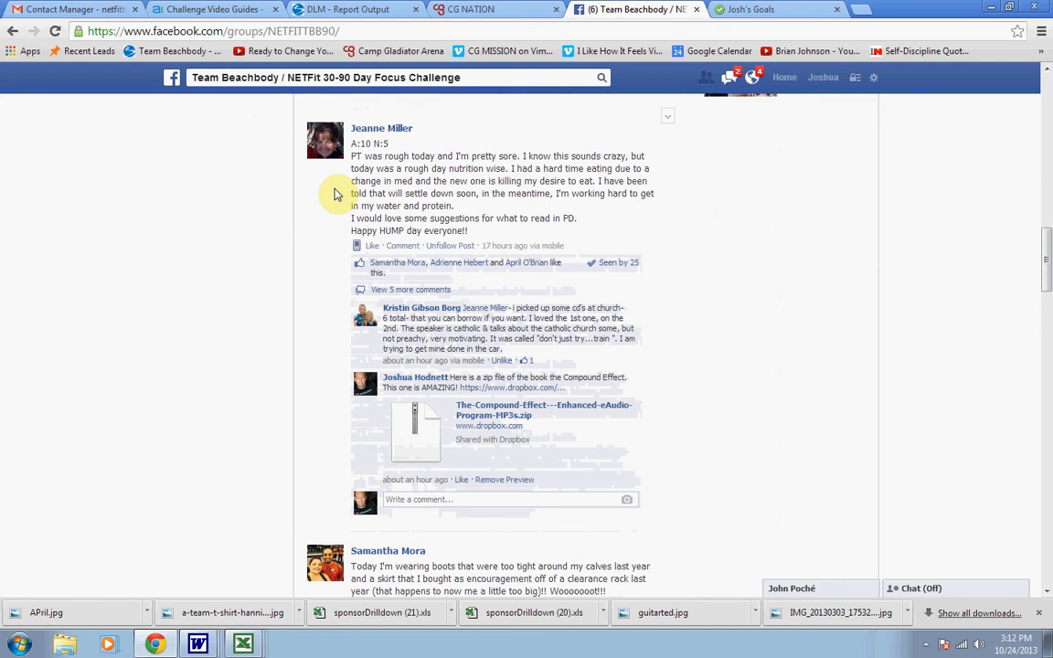
{"action": "scroll", "scroll_direction": "down", "scroll_amount": 3}
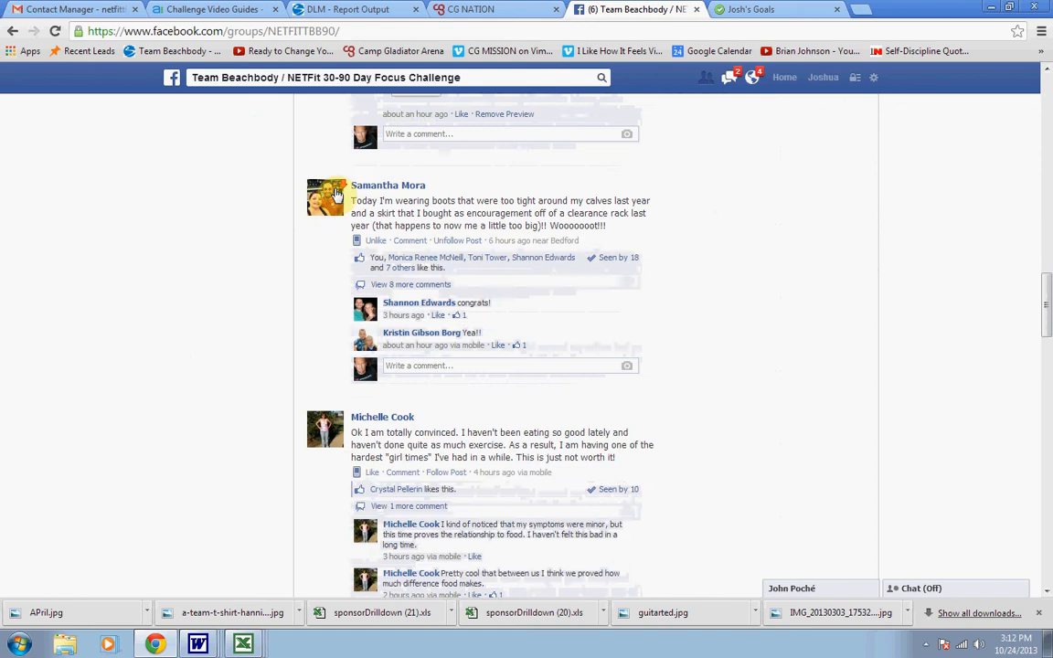
{"action": "scroll", "scroll_direction": "down", "scroll_amount": 3}
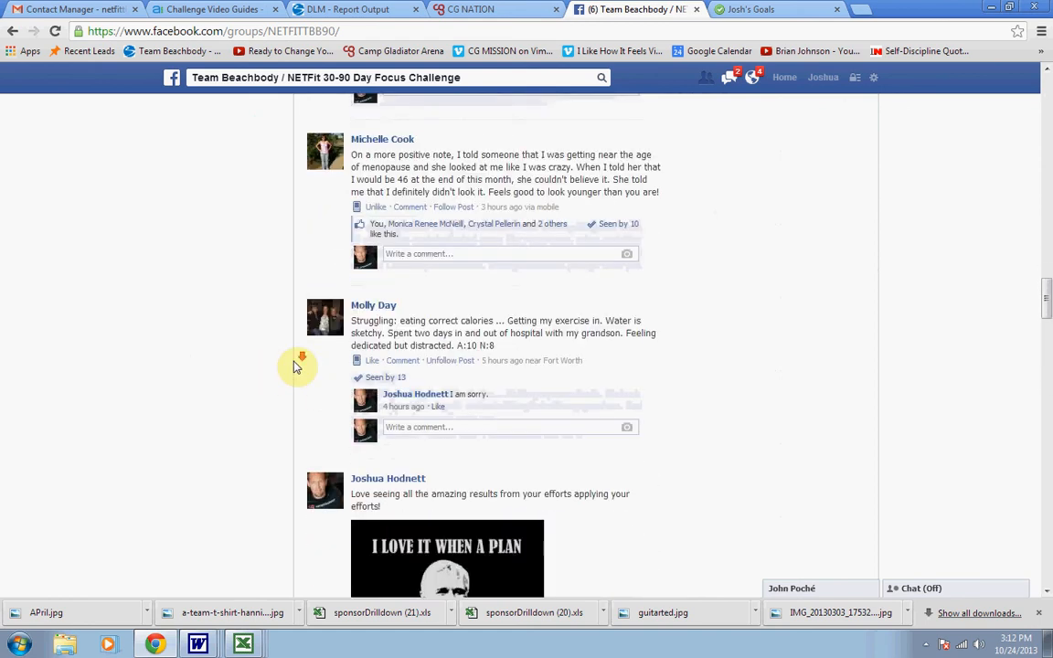
{"action": "scroll", "scroll_direction": "down", "scroll_amount": 3}
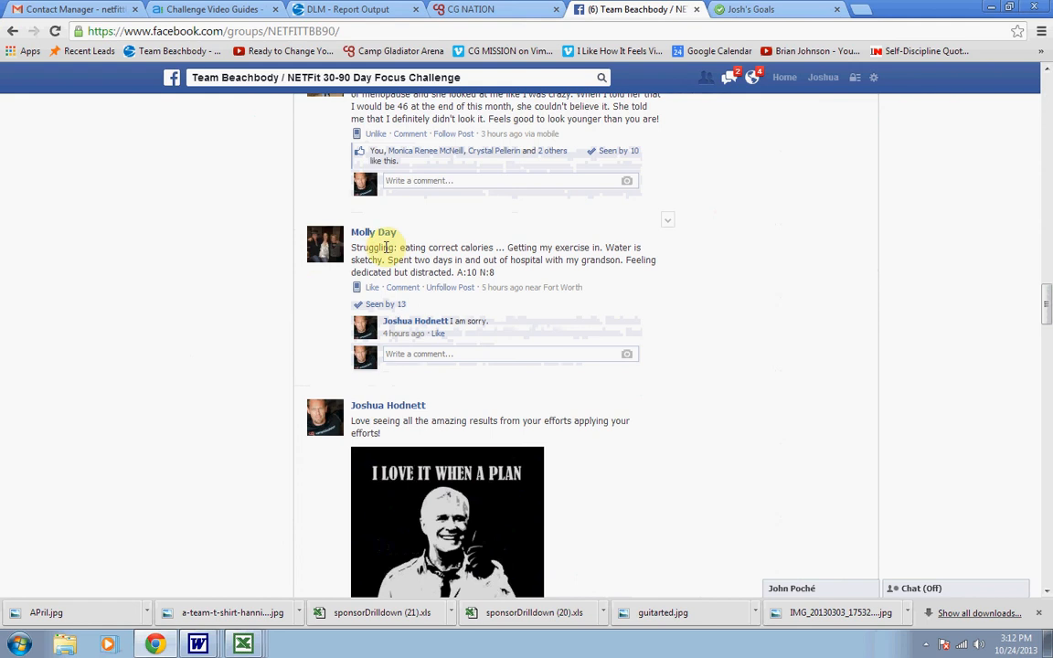
{"action": "mouse_move", "coordinate": [491, 224]}
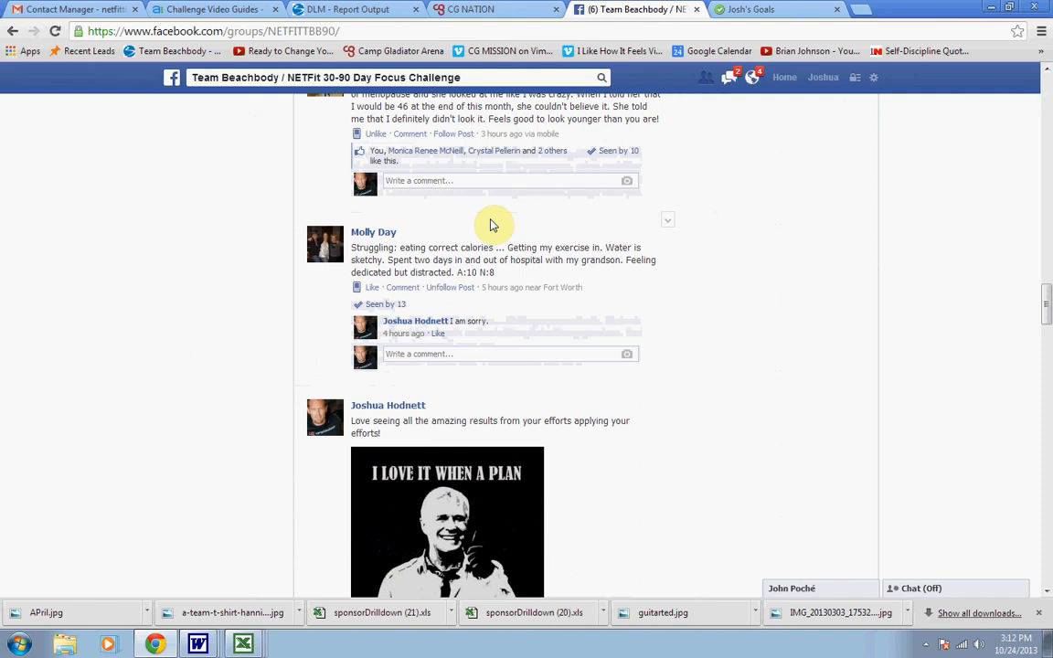
{"action": "scroll", "scroll_direction": "down", "scroll_amount": 3}
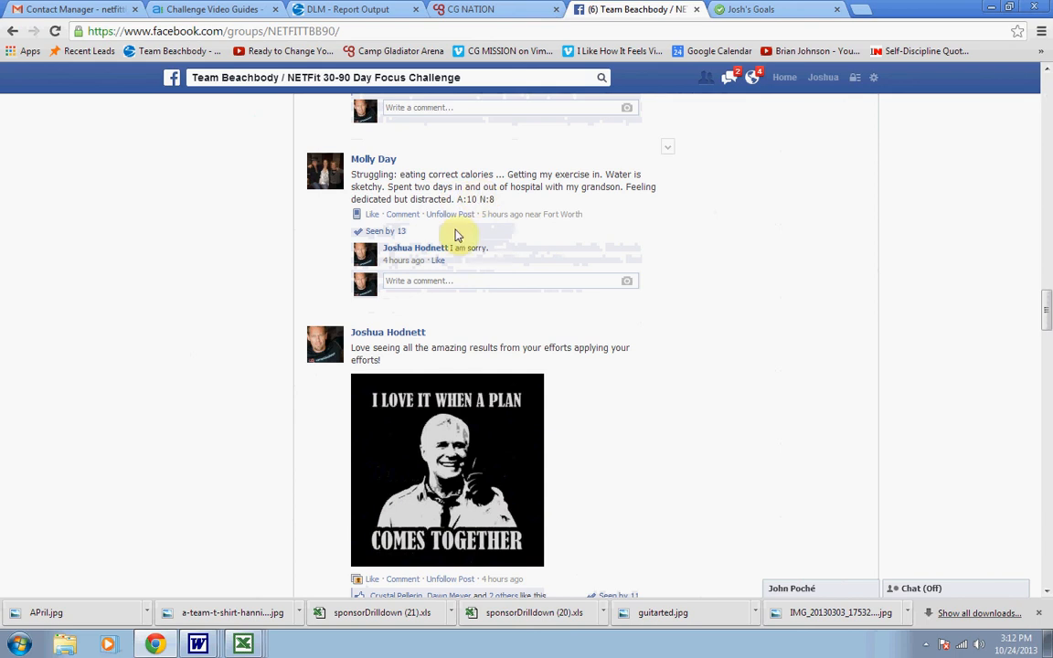
{"action": "mouse_move", "coordinate": [519, 210]}
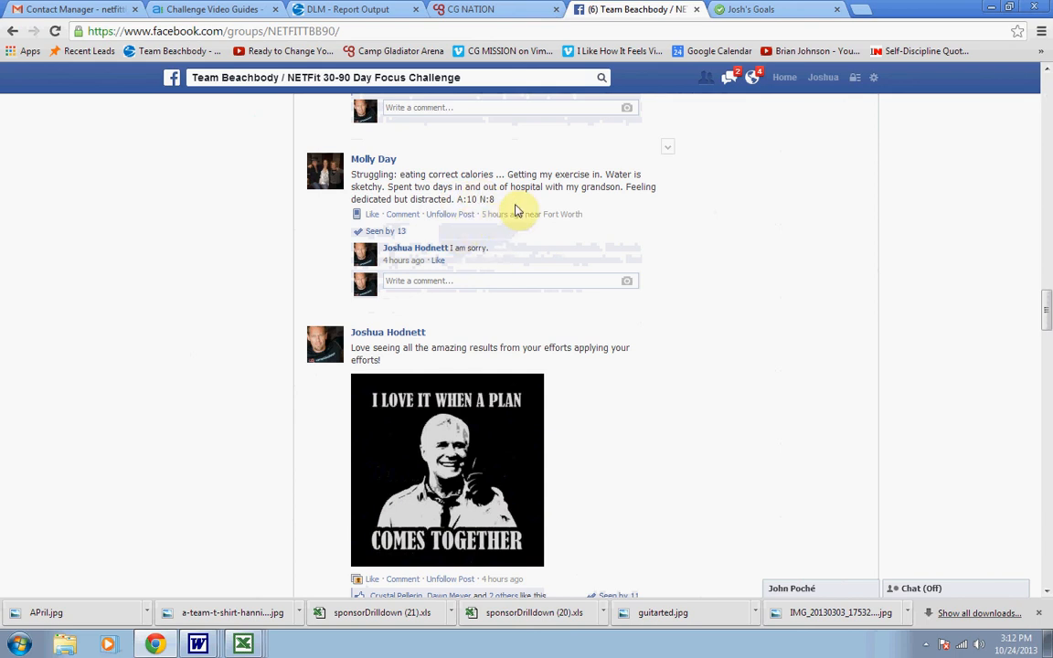
{"action": "scroll", "scroll_direction": "down", "scroll_amount": 3}
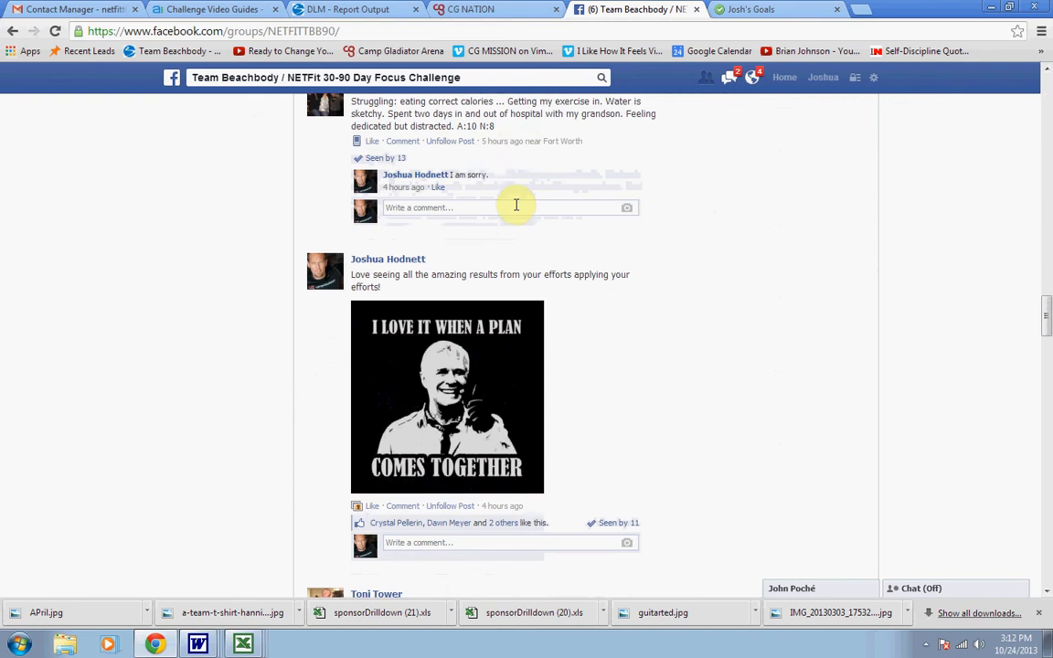
{"action": "scroll", "scroll_direction": "down", "scroll_amount": 3}
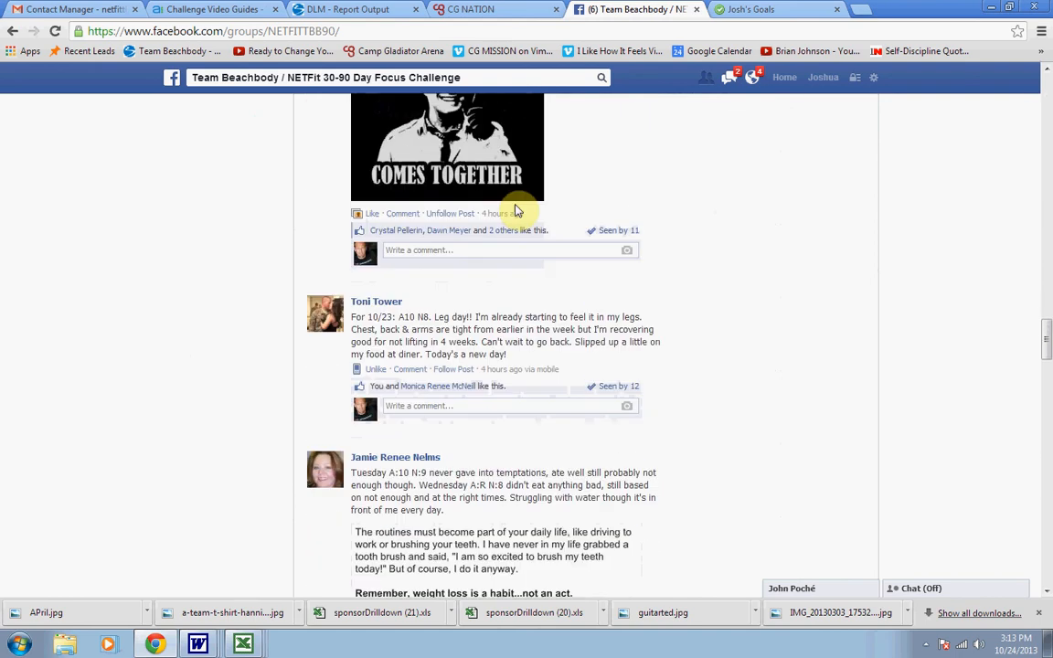
{"action": "mouse_move", "coordinate": [466, 267]}
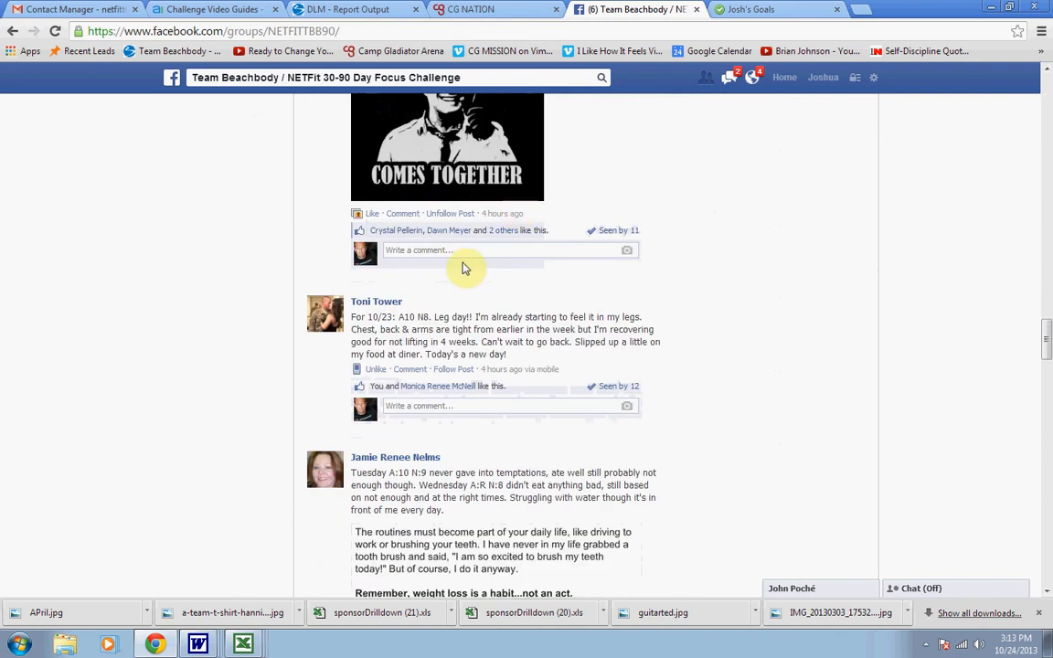
{"action": "scroll", "scroll_direction": "down", "scroll_amount": 3}
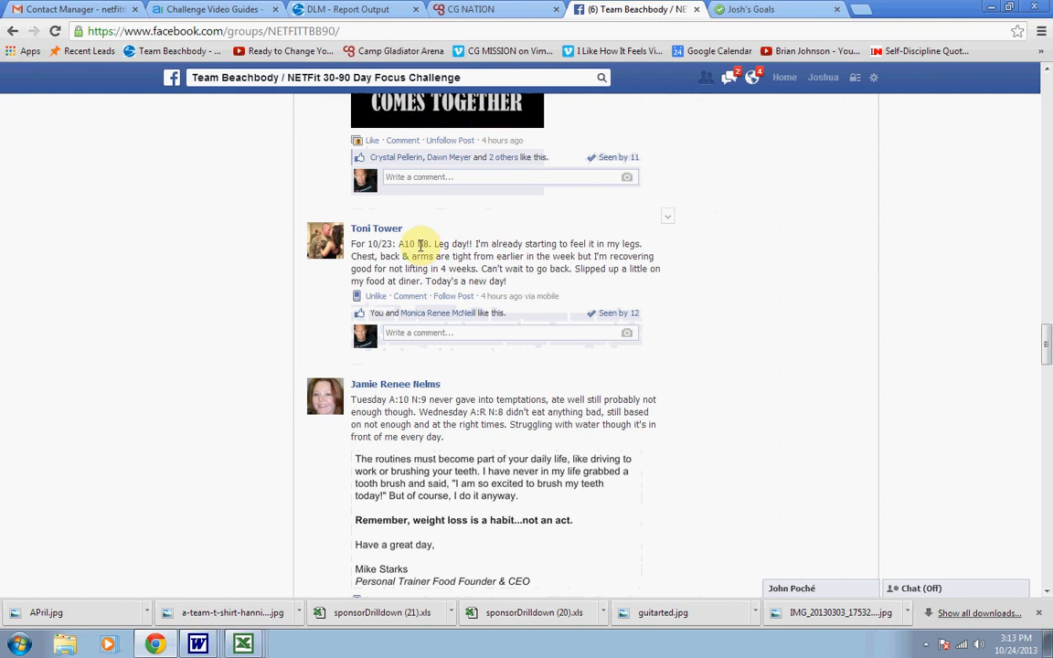
{"action": "mouse_move", "coordinate": [502, 231]}
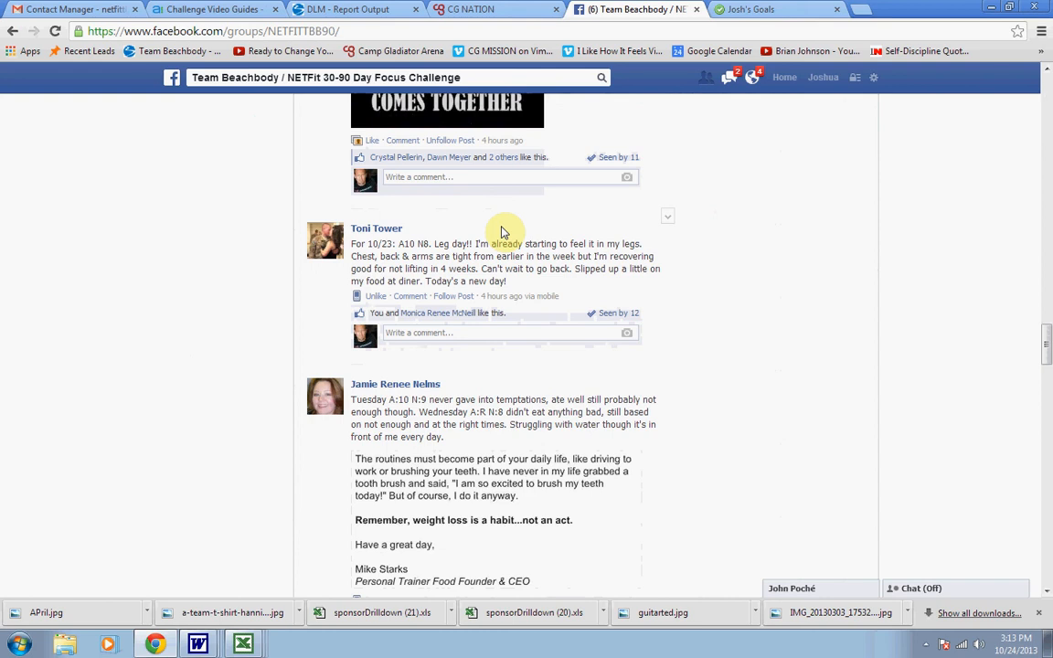
{"action": "mouse_move", "coordinate": [592, 293]}
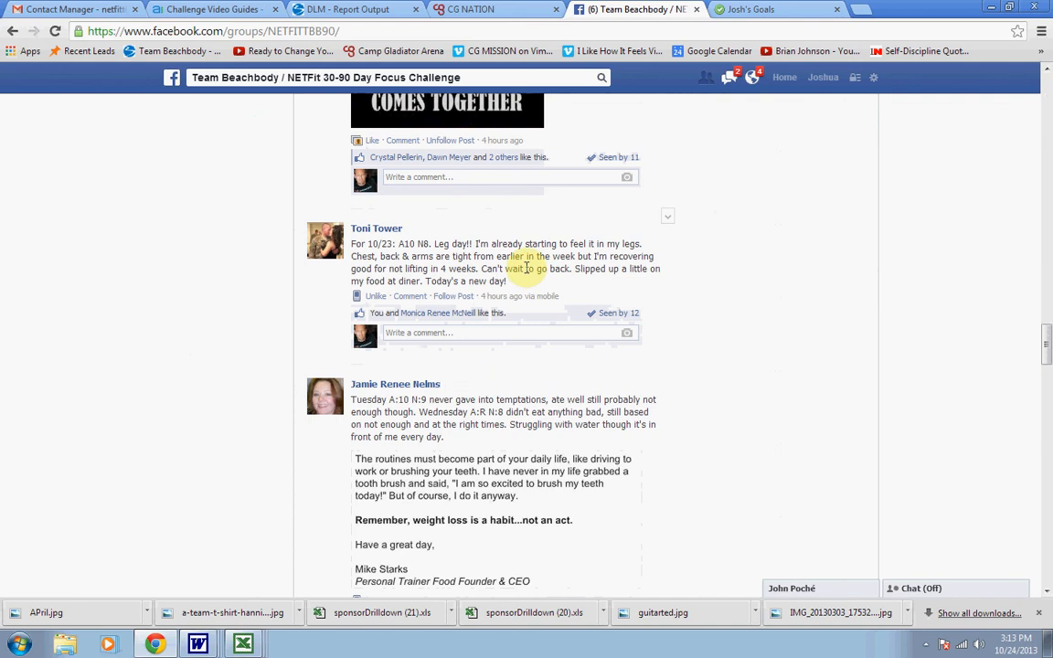
{"action": "scroll", "scroll_direction": "down", "scroll_amount": 3}
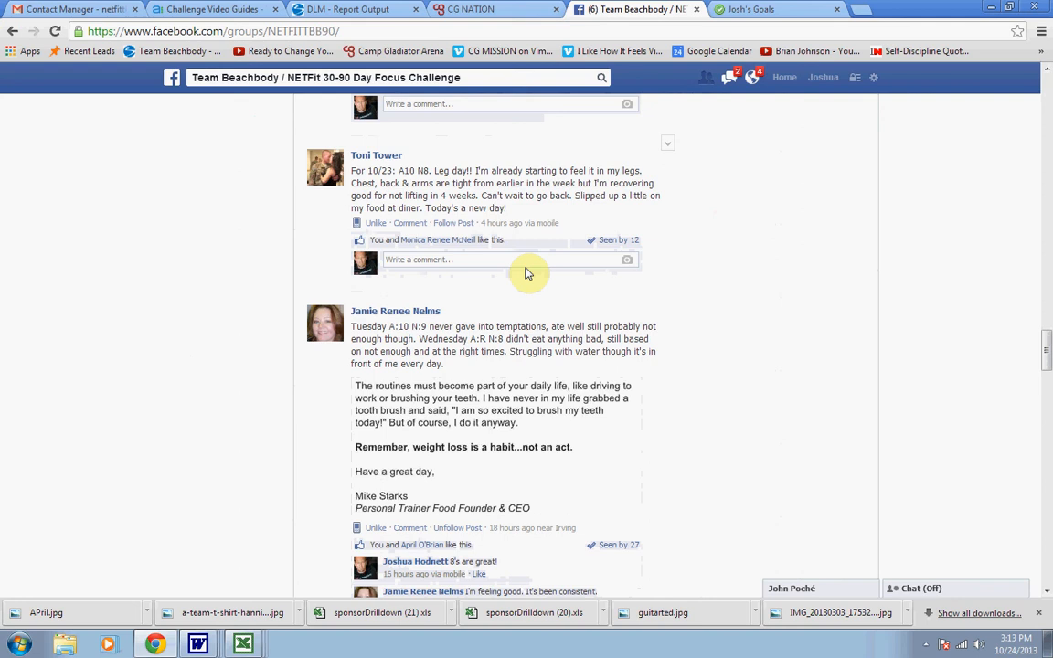
{"action": "mouse_move", "coordinate": [528, 309]}
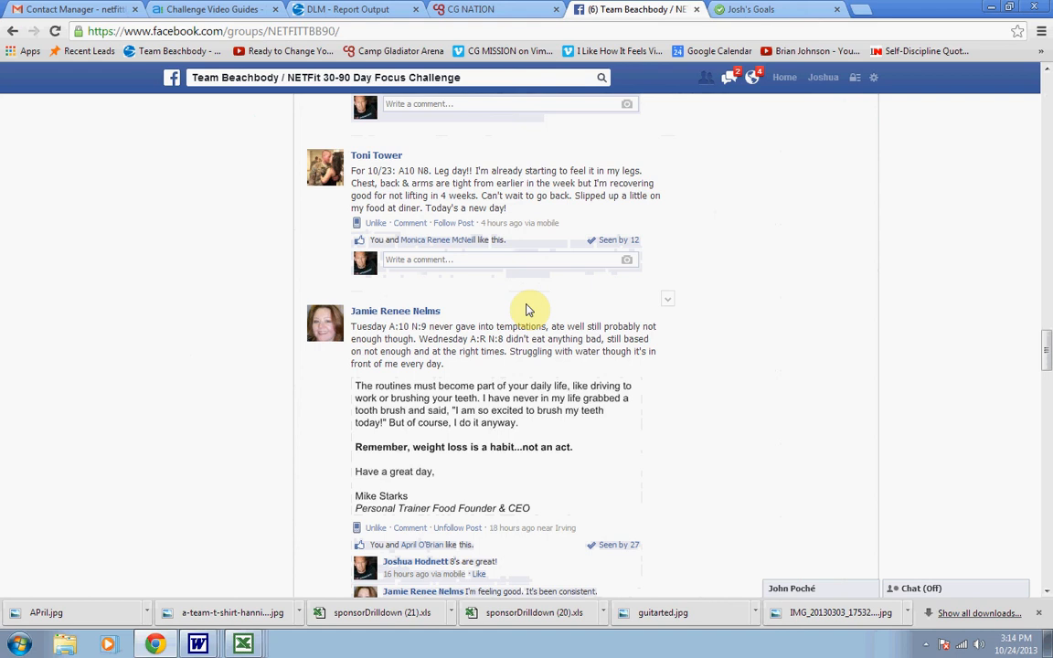
{"action": "mouse_move", "coordinate": [698, 373]}
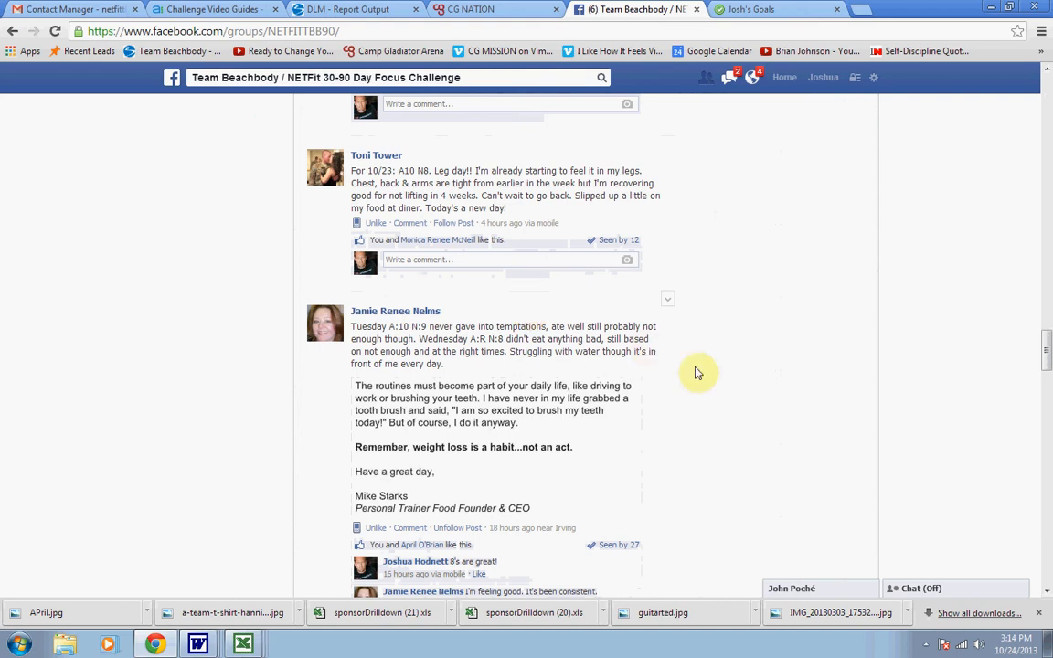
{"action": "mouse_move", "coordinate": [551, 369]}
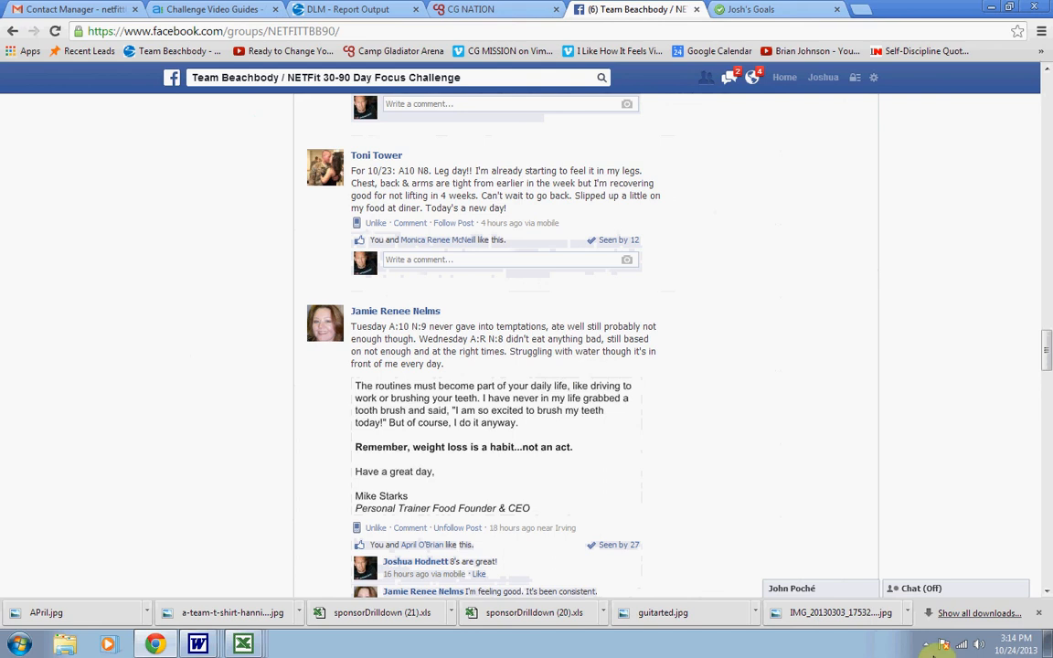
{"action": "left_click", "coordinate": [903, 584]}
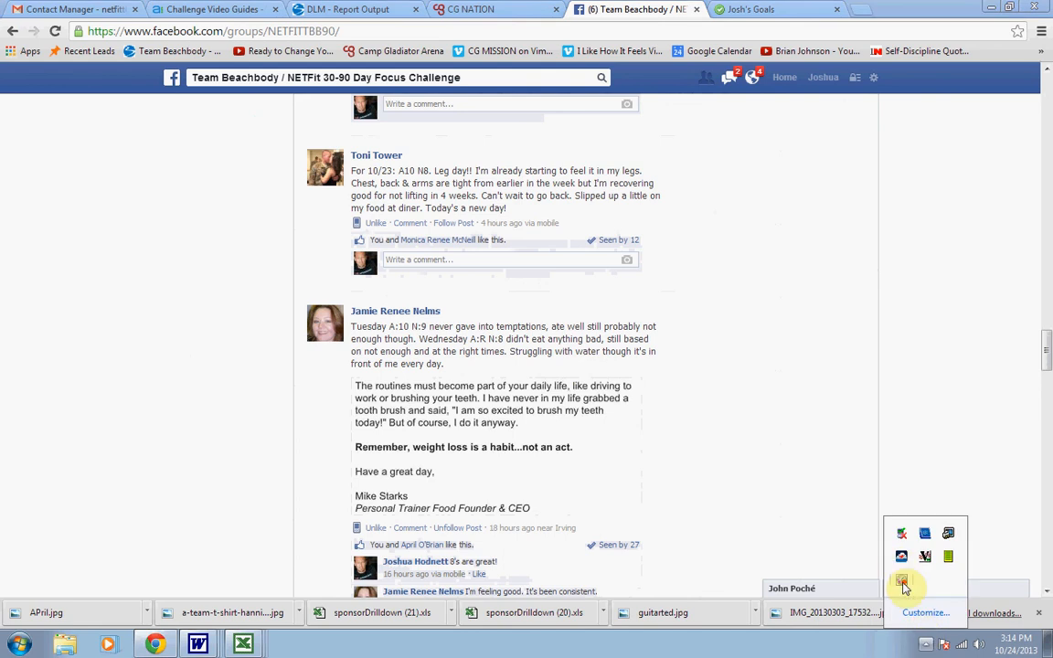